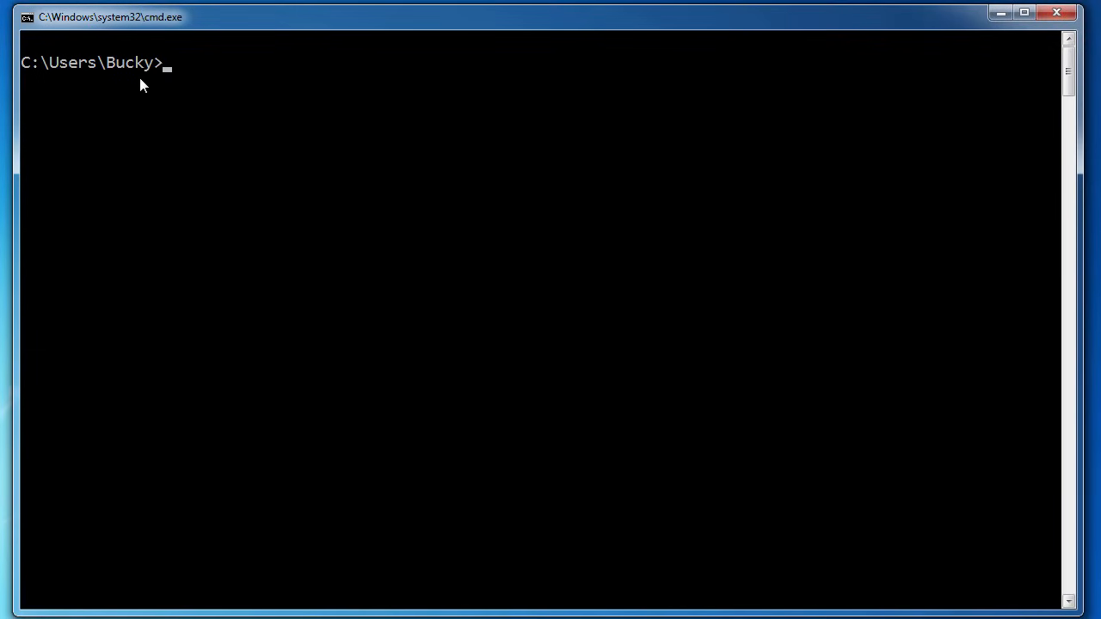
pyautogui.moveTo(225, 135)
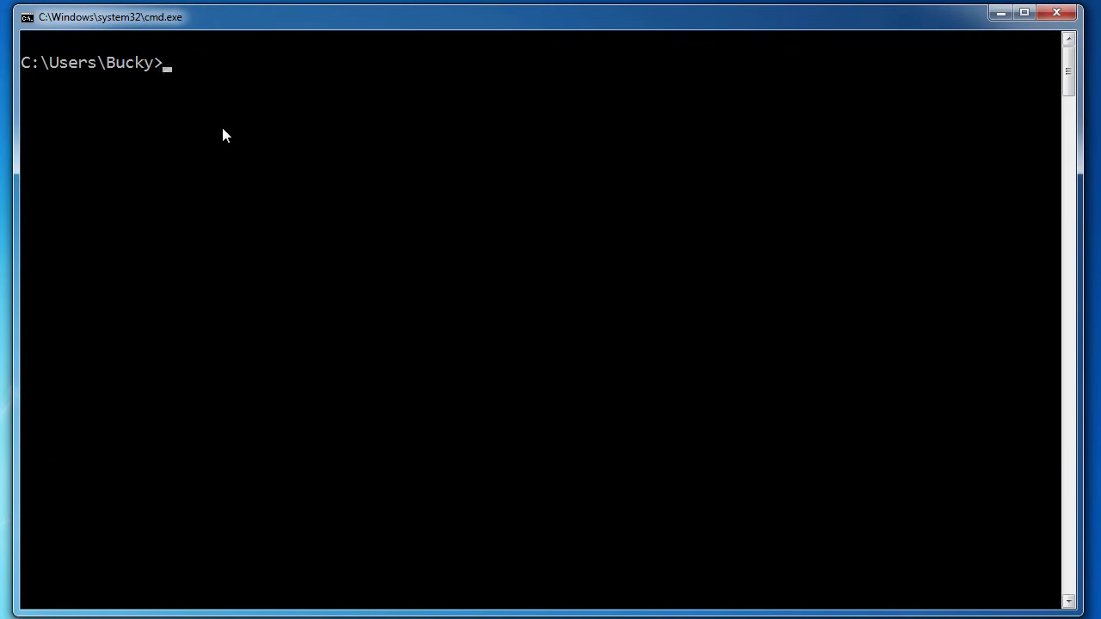
# Run dir to list the home folder: 1 file (.gitconfig) and 20 folders.
pyautogui.write('dir')
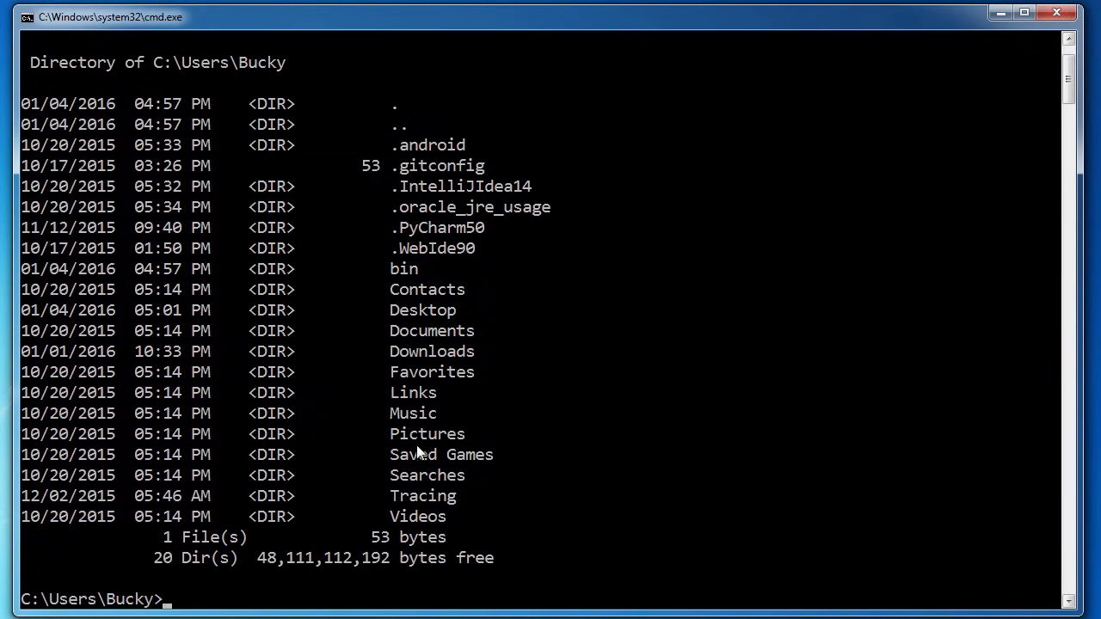
pyautogui.moveTo(423, 130)
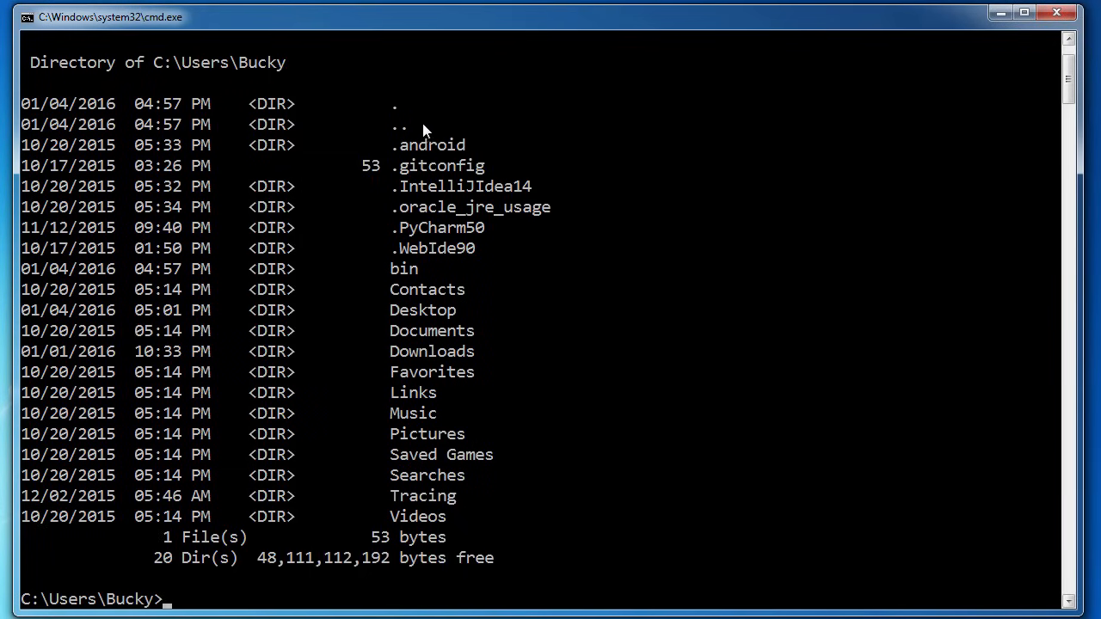
pyautogui.moveTo(423, 355)
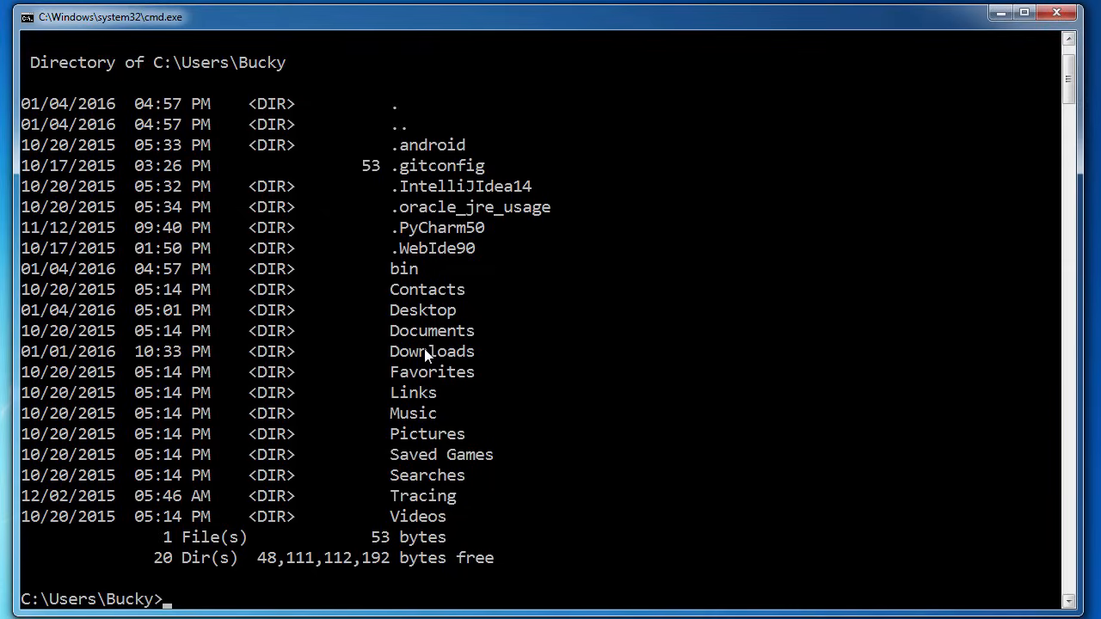
pyautogui.moveTo(348, 129)
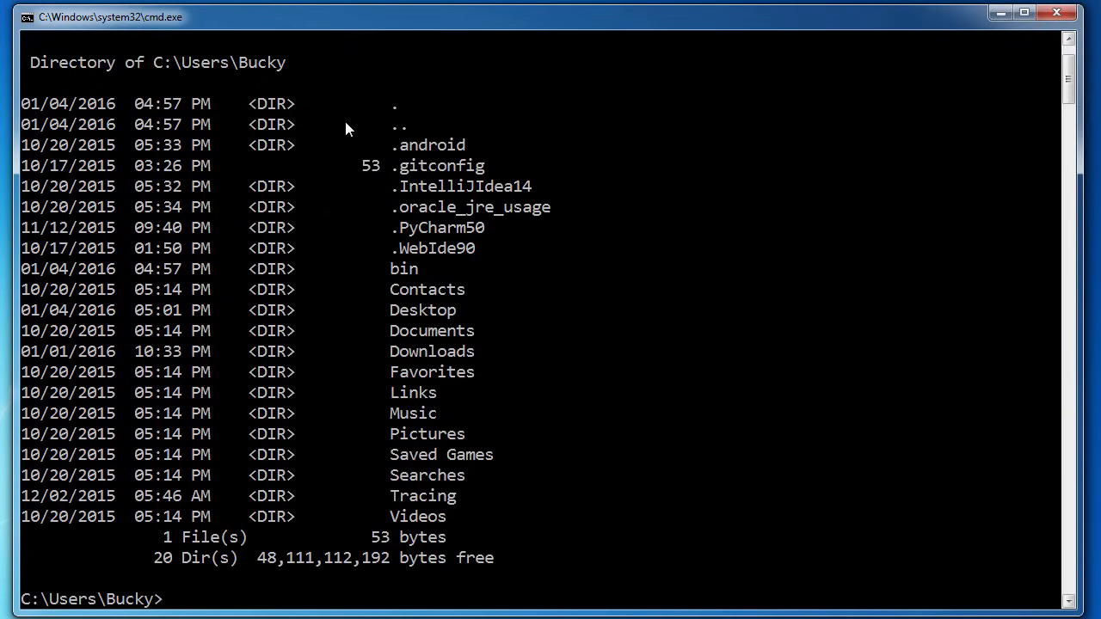
pyautogui.moveTo(207, 185)
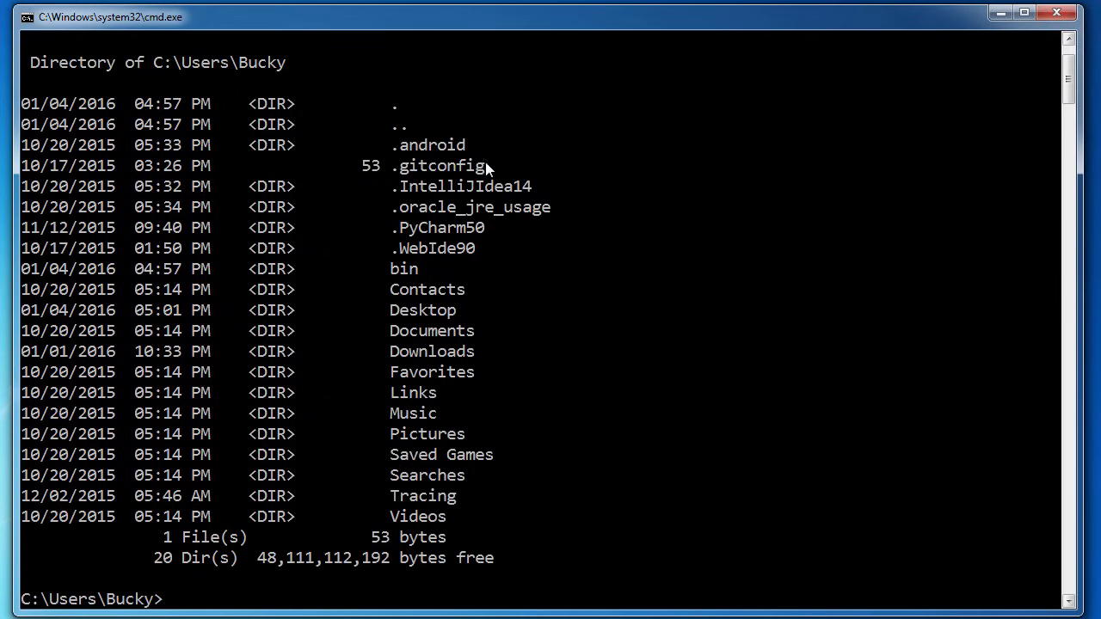
pyautogui.moveTo(428, 180)
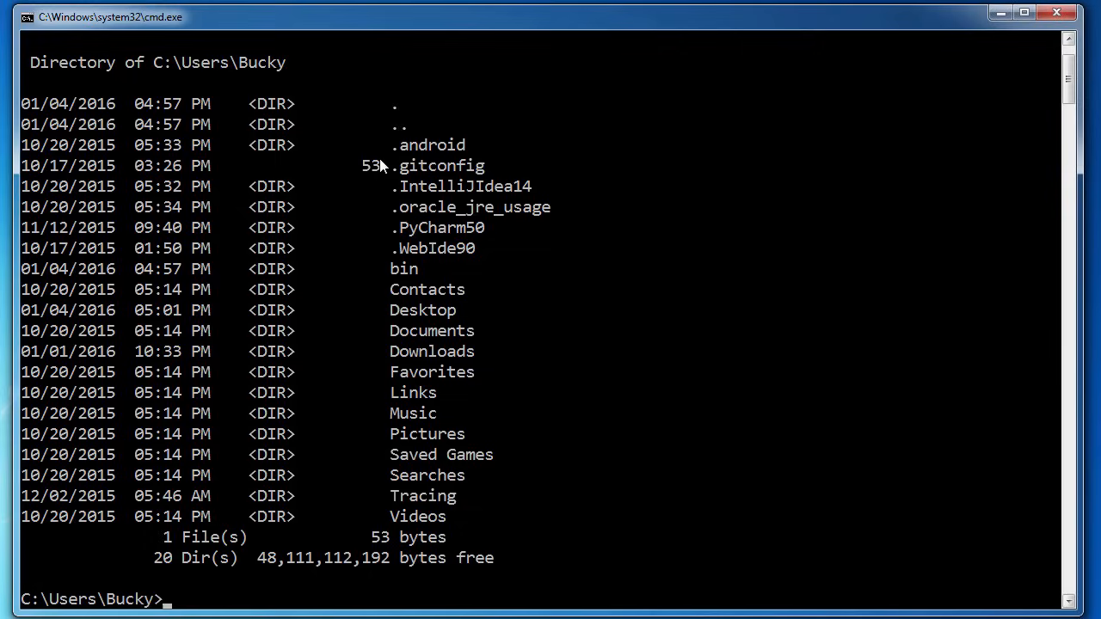
pyautogui.moveTo(292, 207)
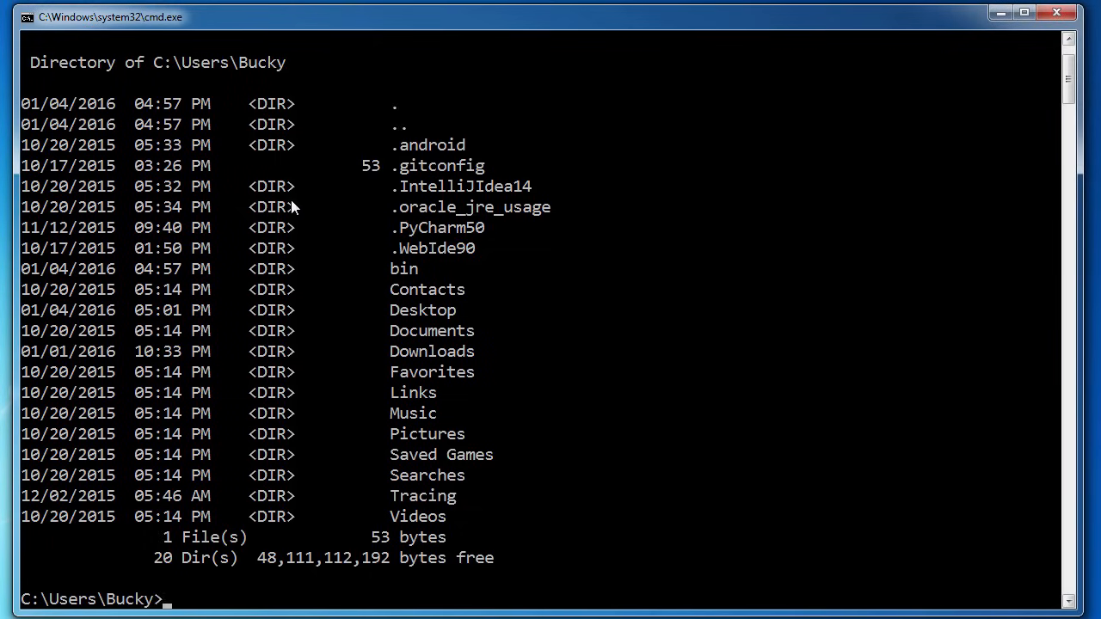
pyautogui.moveTo(279, 355)
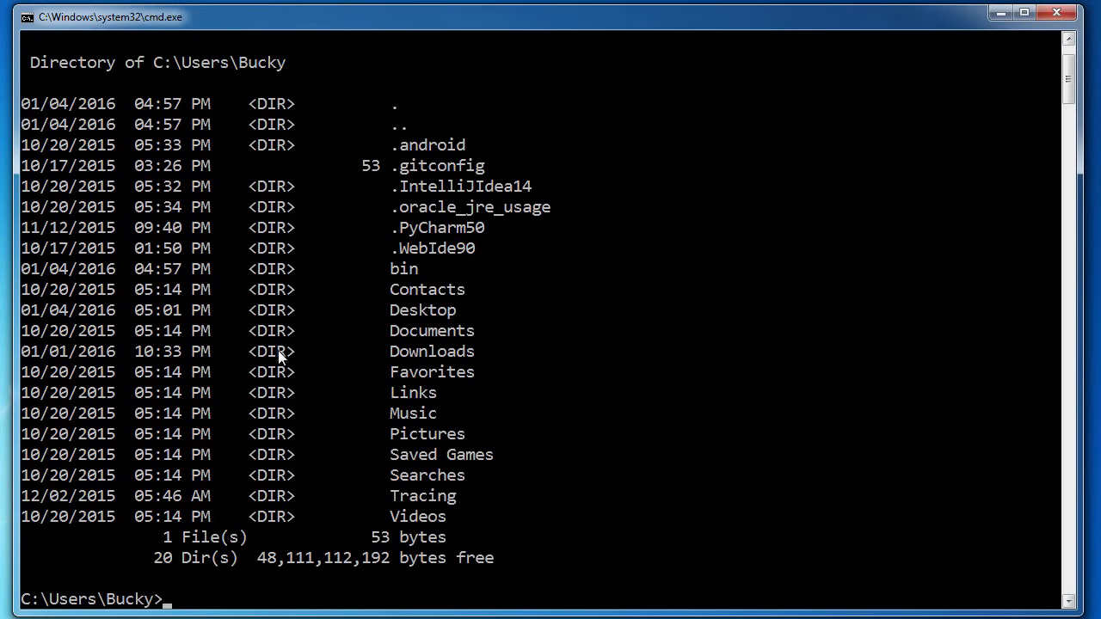
pyautogui.moveTo(258, 224)
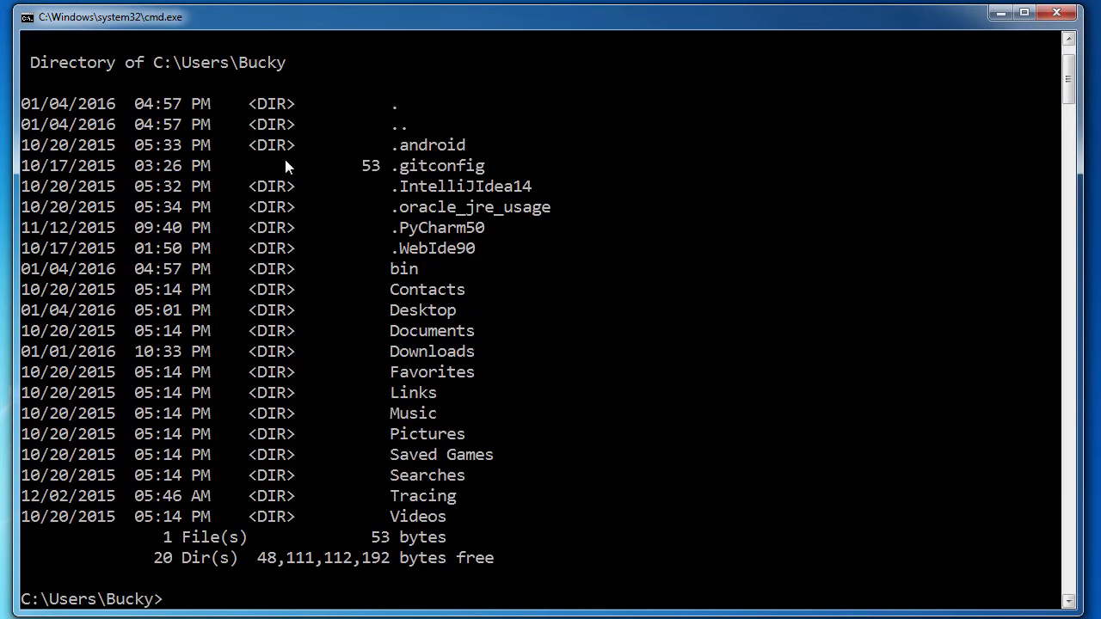
# Change into the Desktop folder with cd Desktop.
pyautogui.write('cd Desktop')
pyautogui.write('dir')
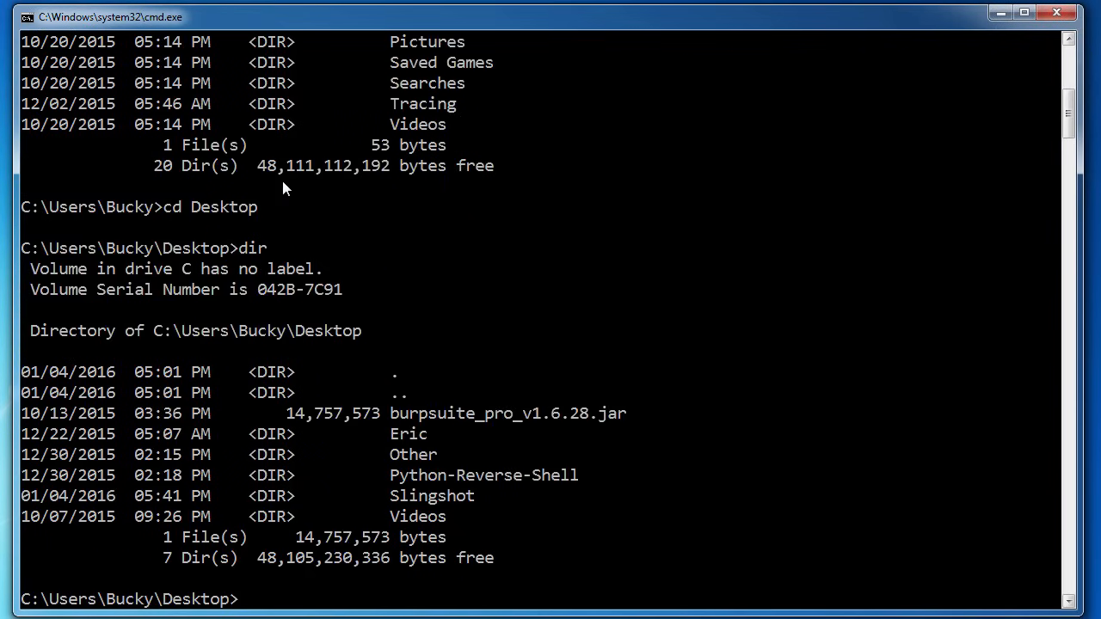
pyautogui.moveTo(343, 448)
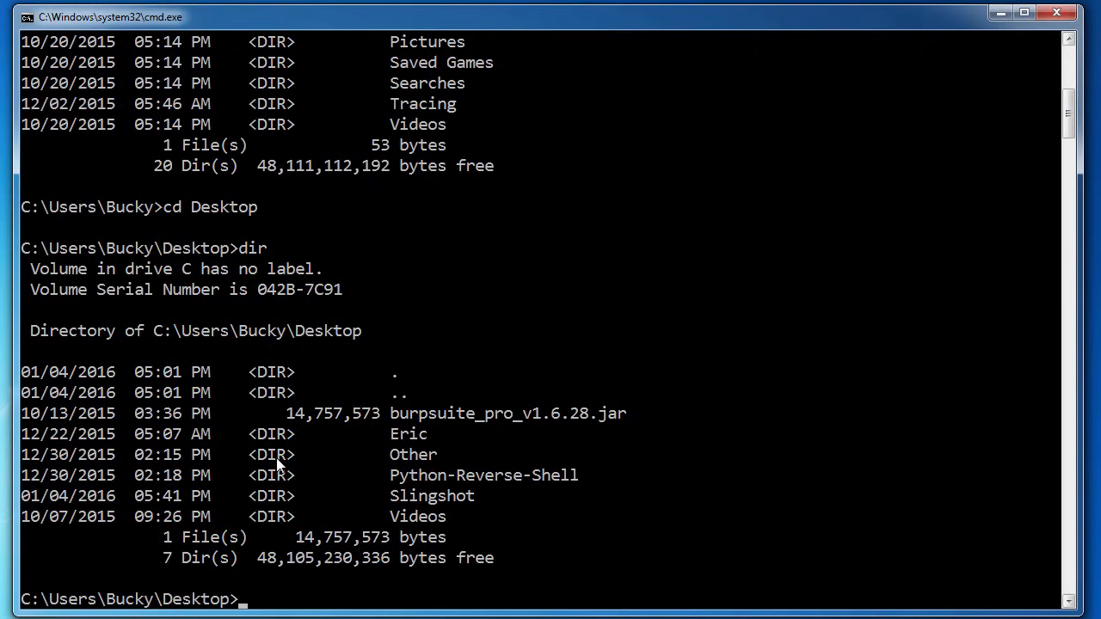
pyautogui.moveTo(275, 478)
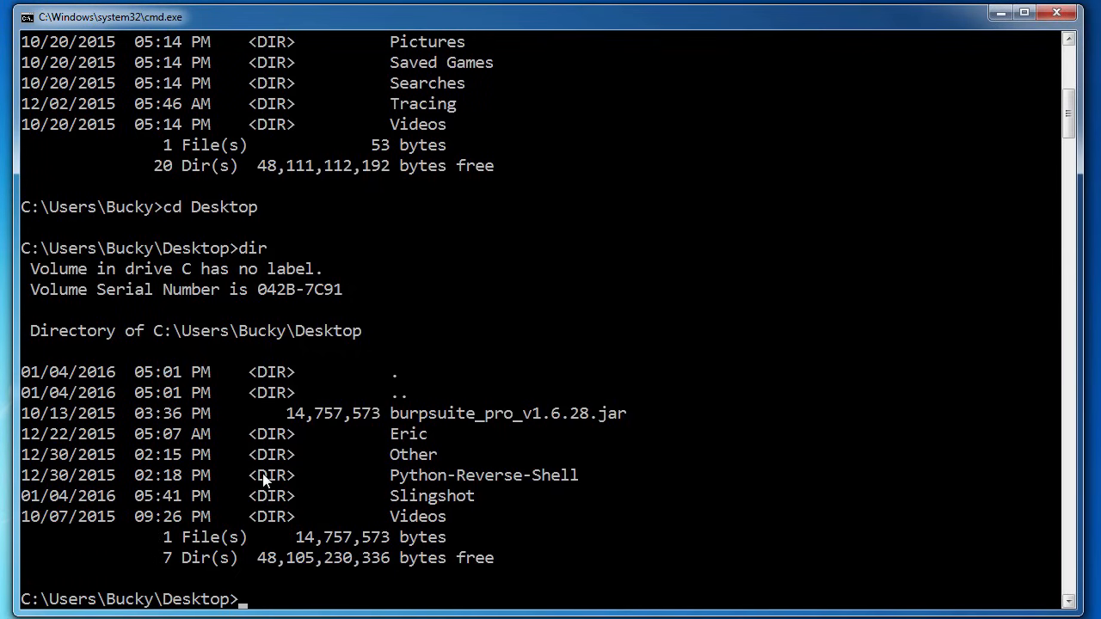
pyautogui.moveTo(272, 463)
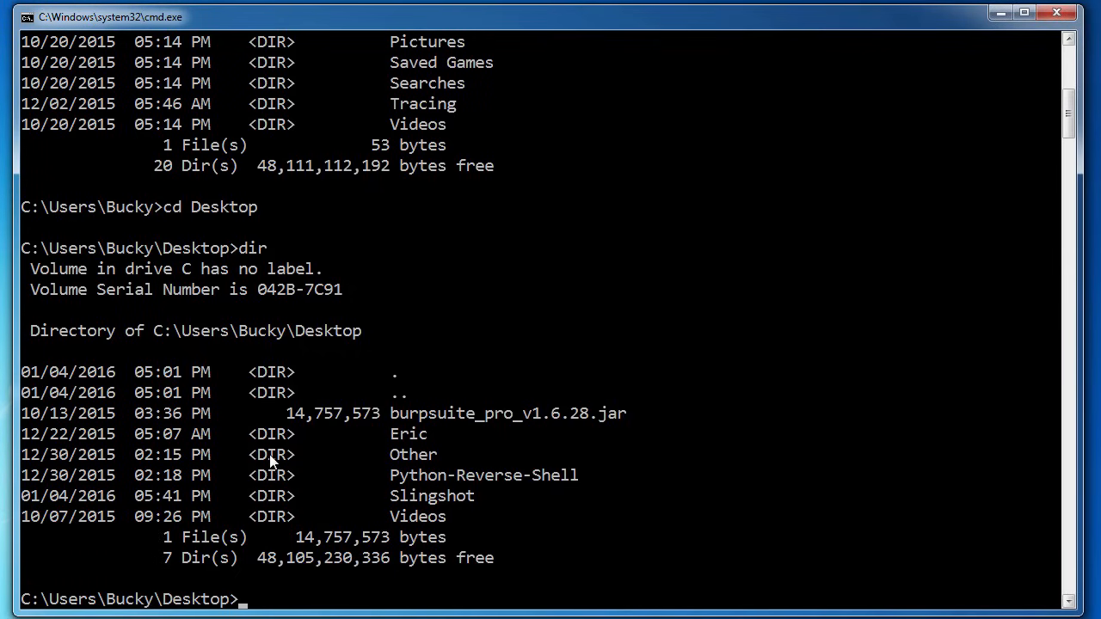
pyautogui.moveTo(400, 426)
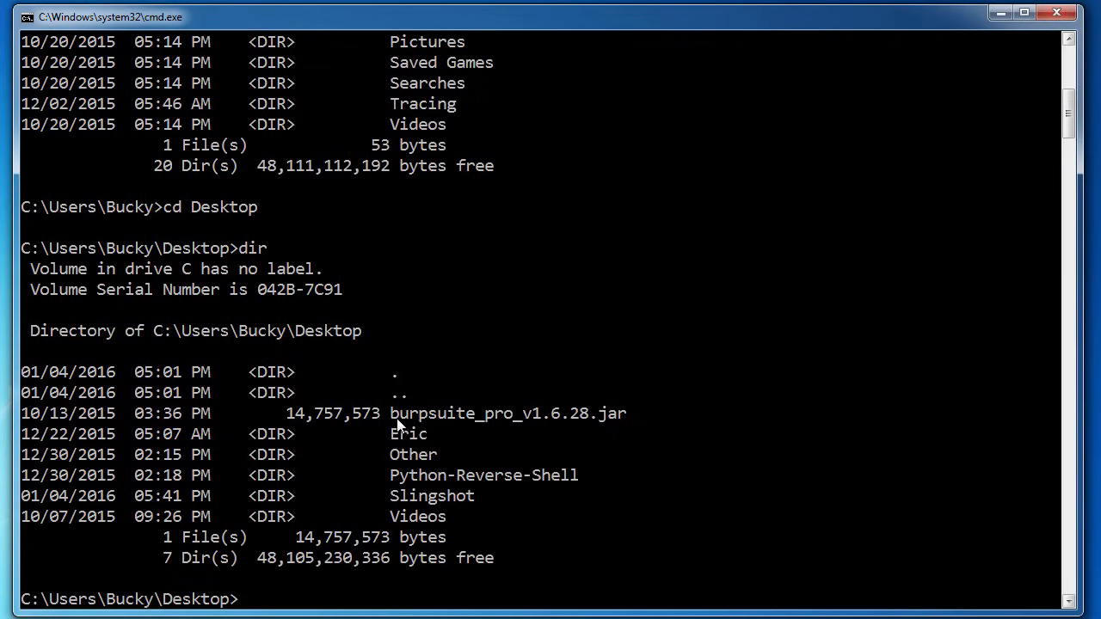
pyautogui.moveTo(309, 422)
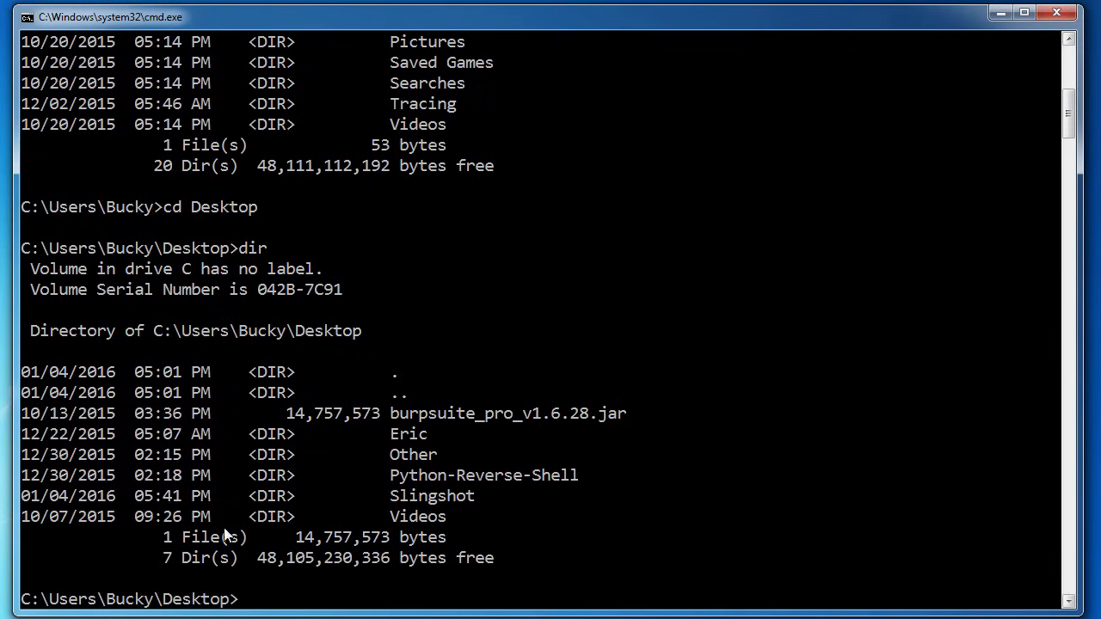
pyautogui.moveTo(203, 533)
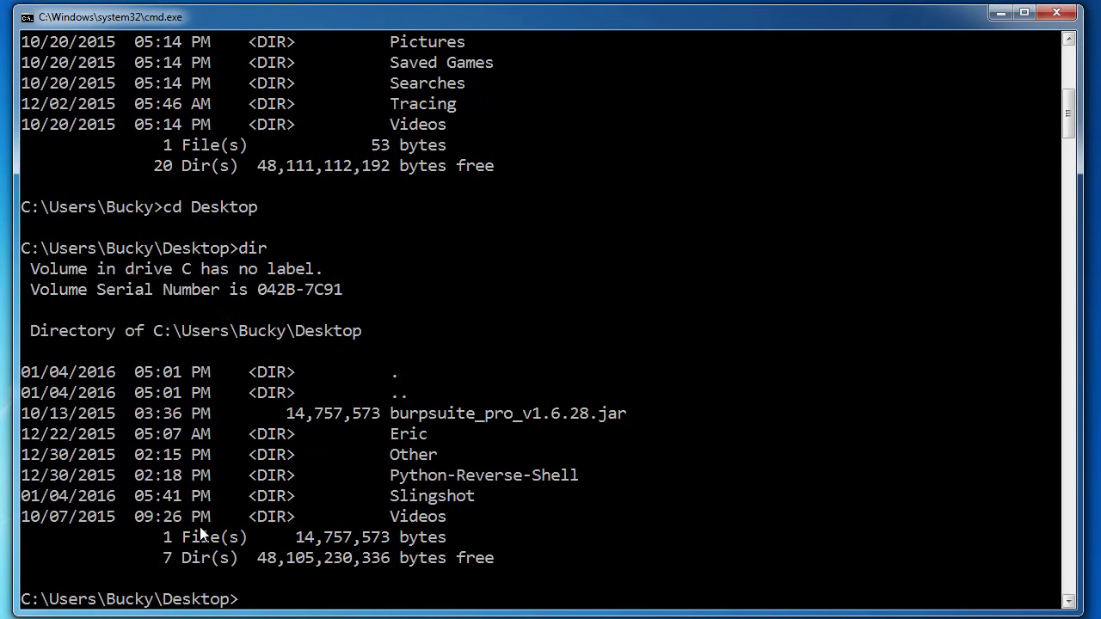
pyautogui.moveTo(232, 516)
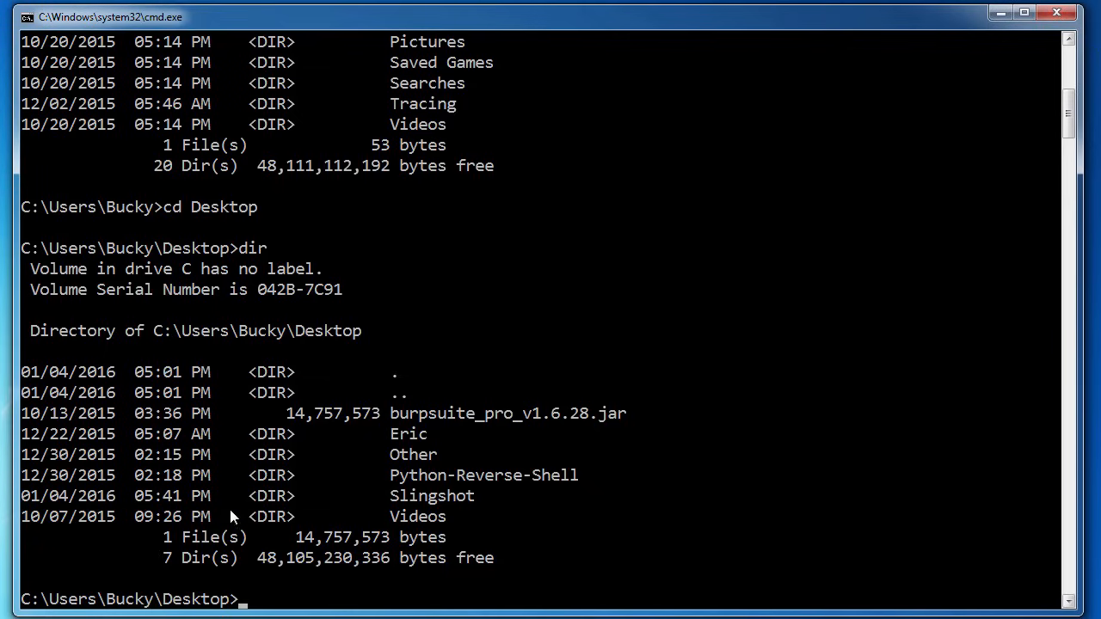
pyautogui.moveTo(188, 557)
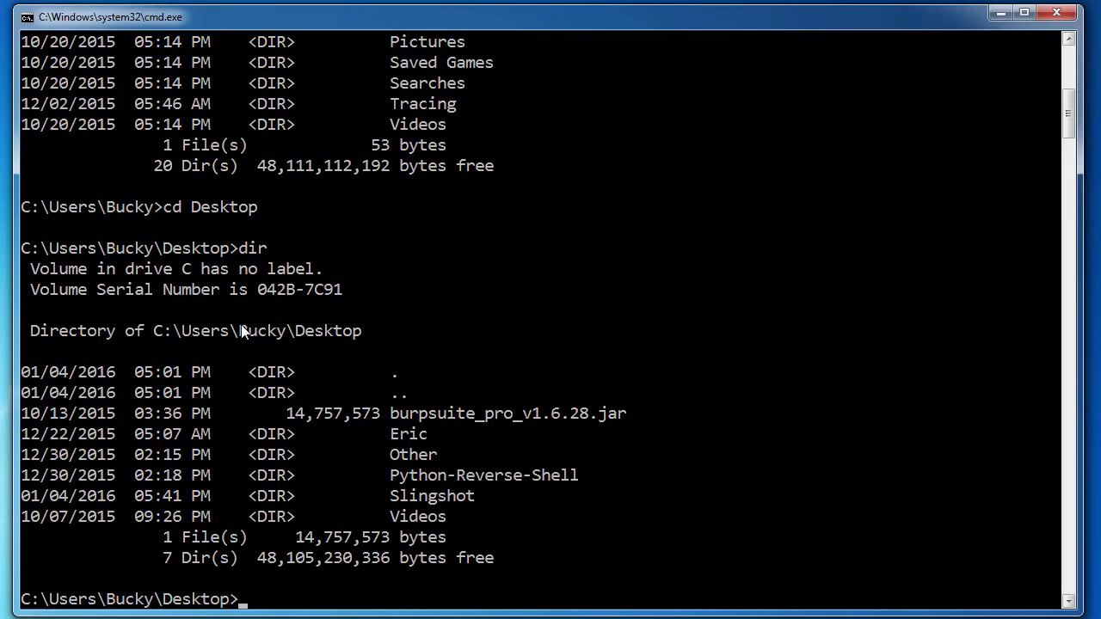
pyautogui.moveTo(293, 456)
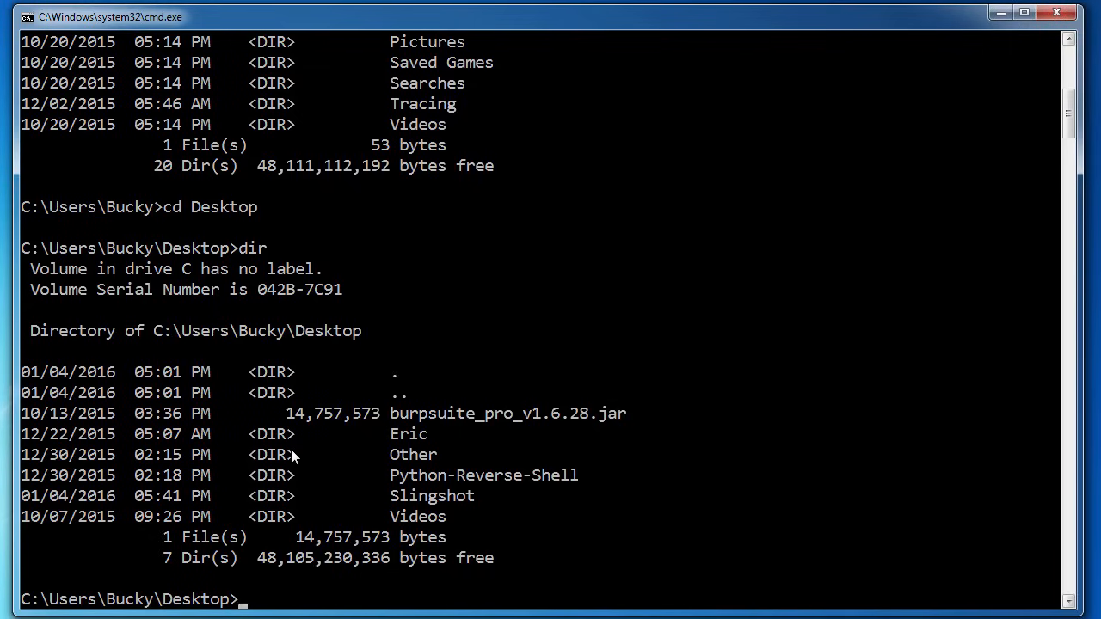
# Return to the Bucky home folder with cd .. and list it with dir.
pyautogui.write('cd ..')
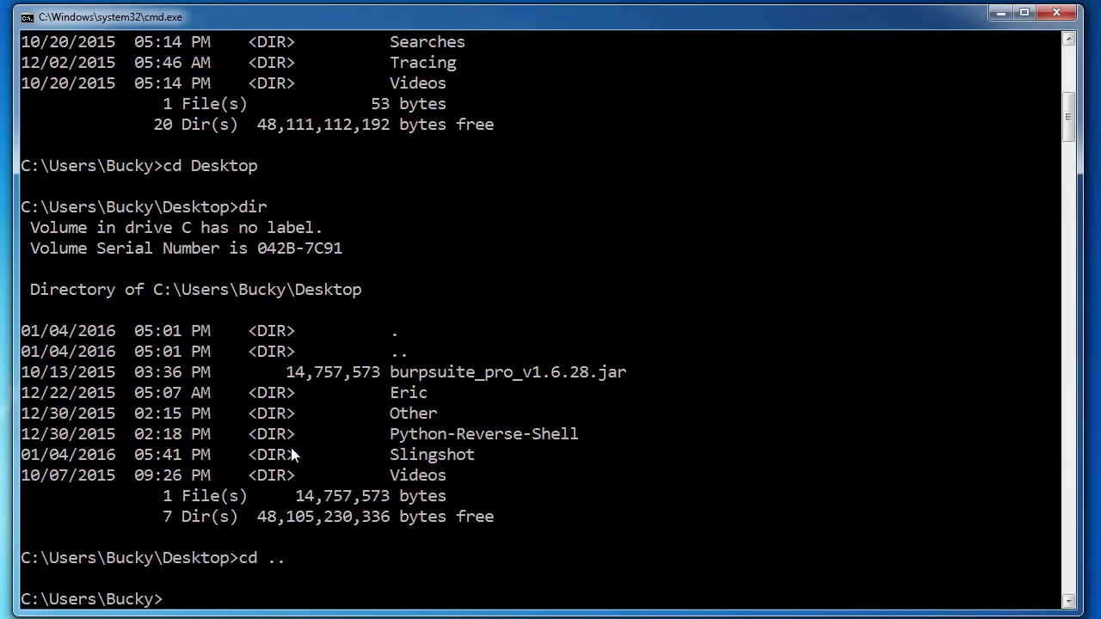
pyautogui.write('dir')
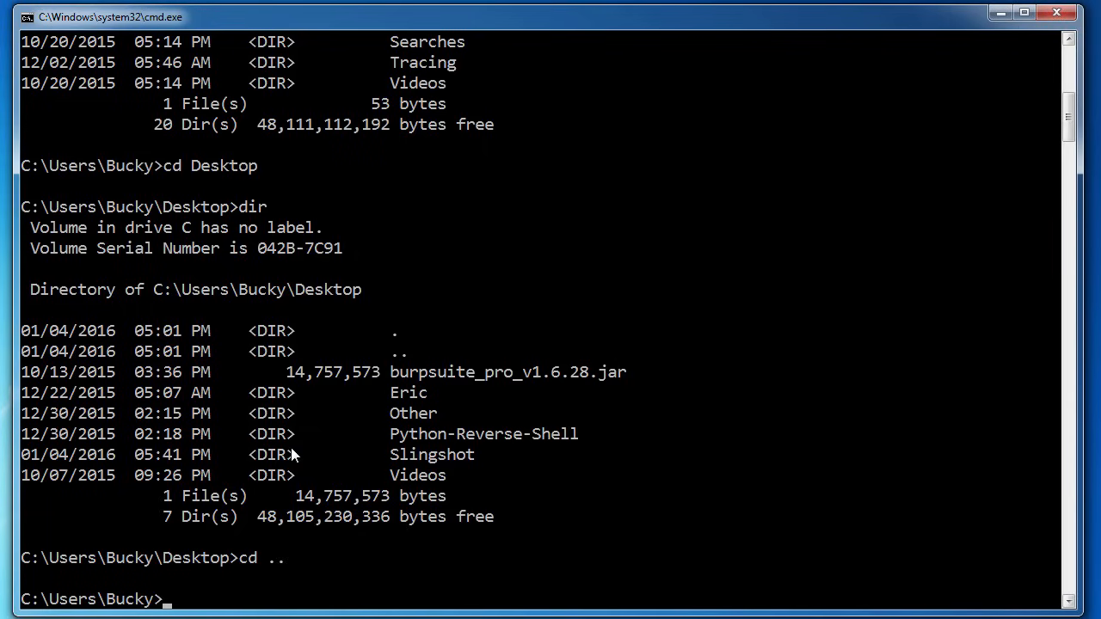
pyautogui.moveTo(503, 492)
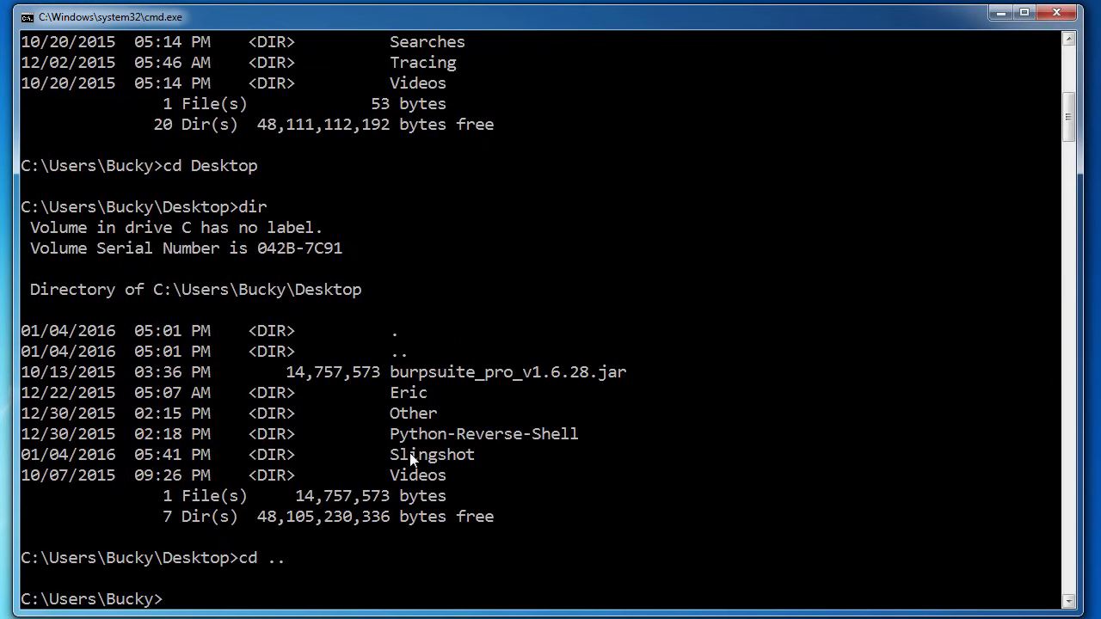
pyautogui.moveTo(301, 563)
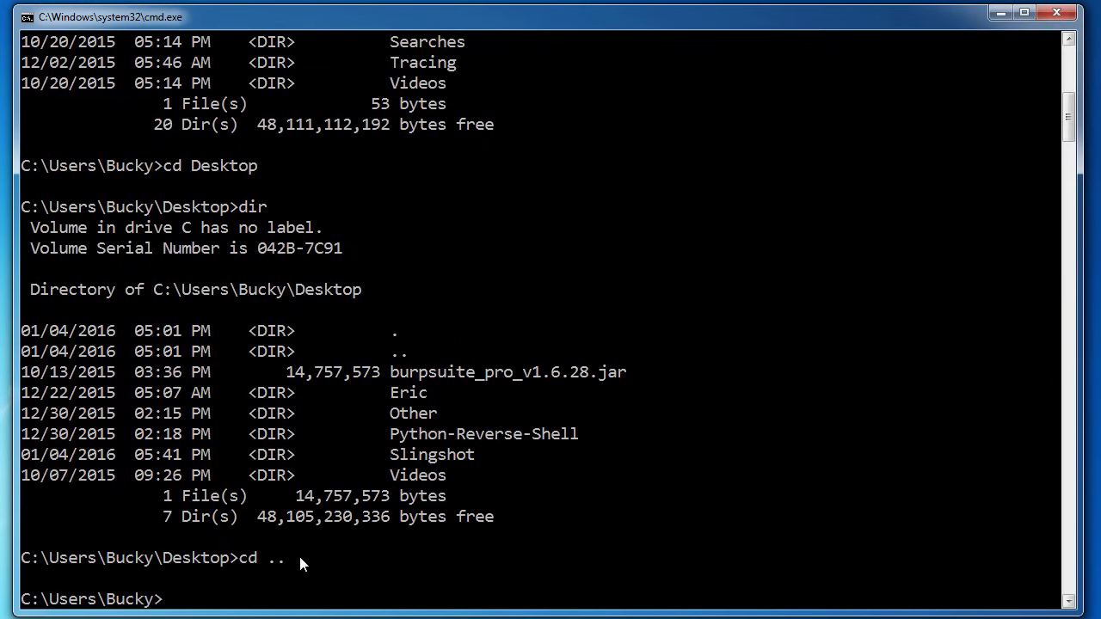
# List Desktop\Slingshot from the home folder, showing 7 files and 5 folders.
pyautogui.write('dir')
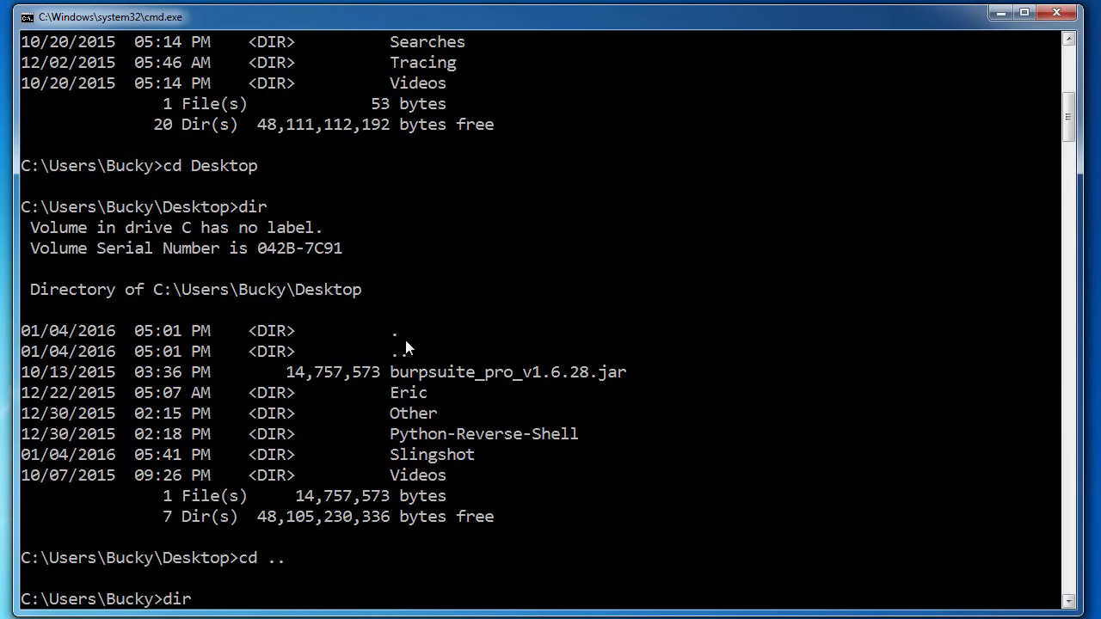
pyautogui.write('D')
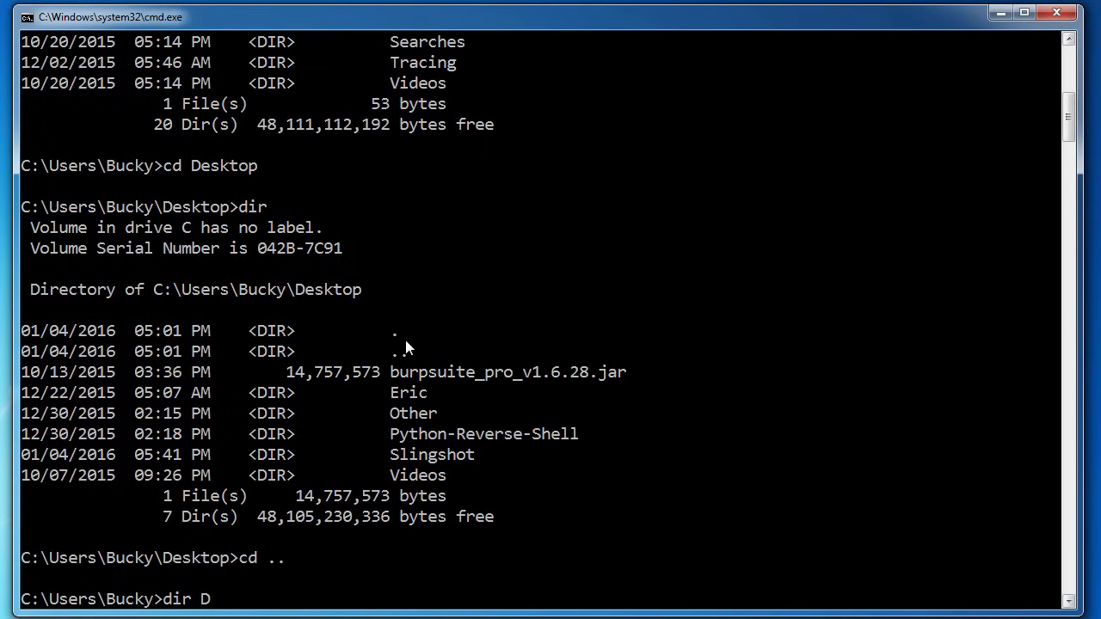
pyautogui.write('esktop\\')
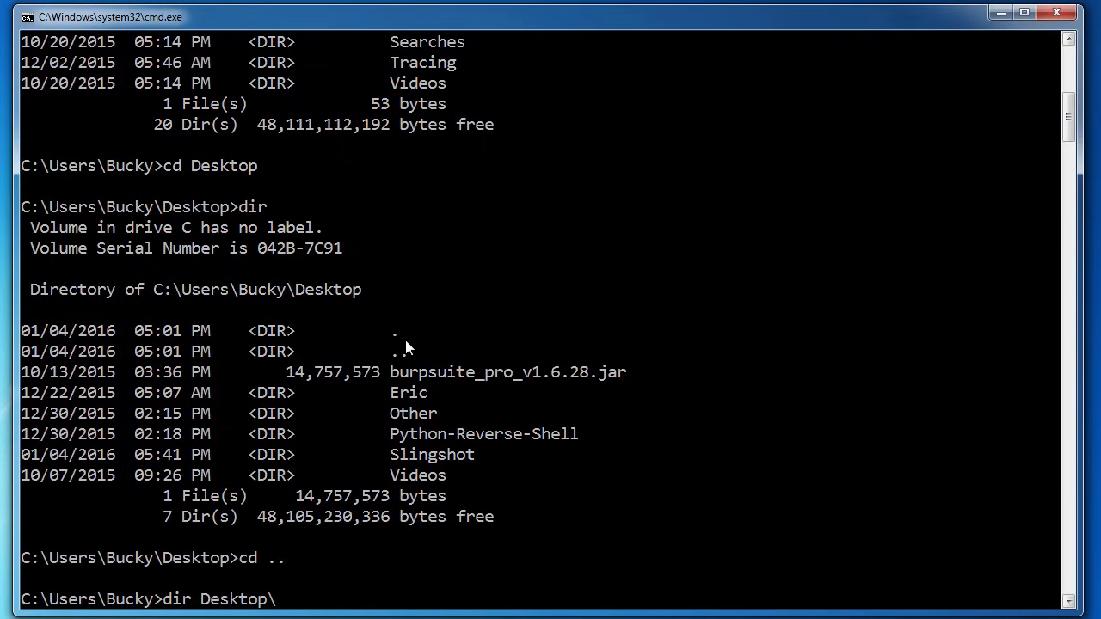
pyautogui.write('Slingshot')
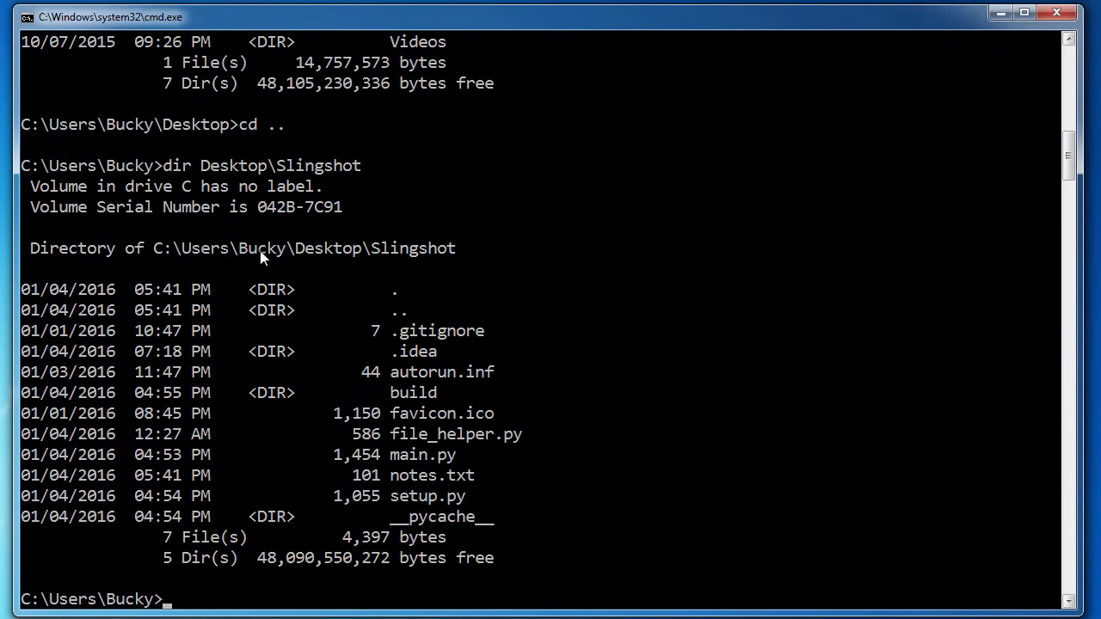
pyautogui.moveTo(277, 247)
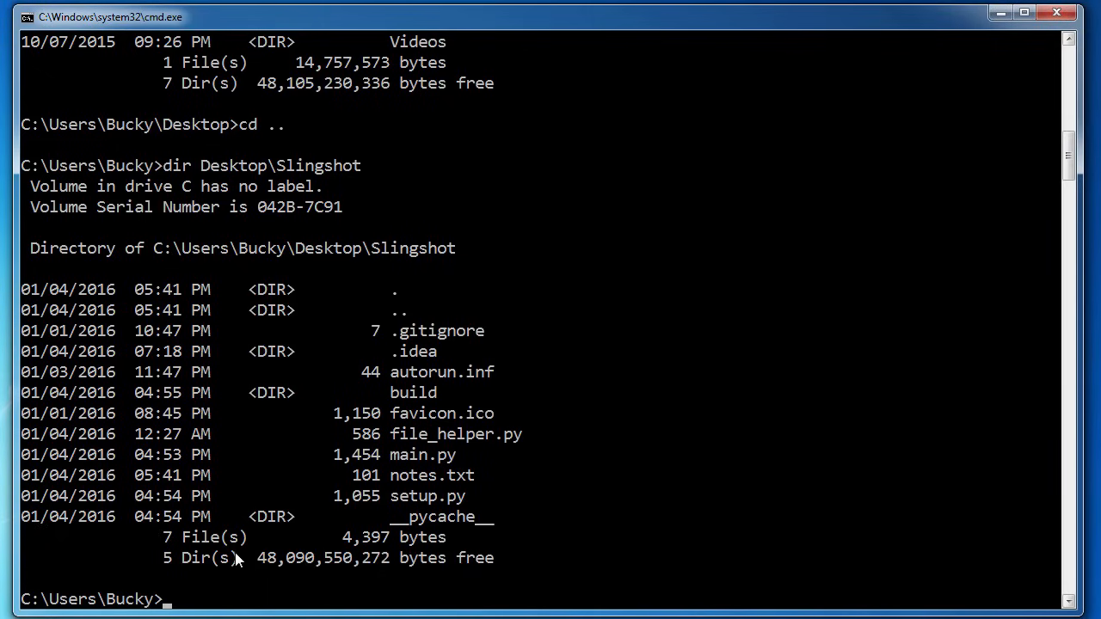
pyautogui.moveTo(73, 602)
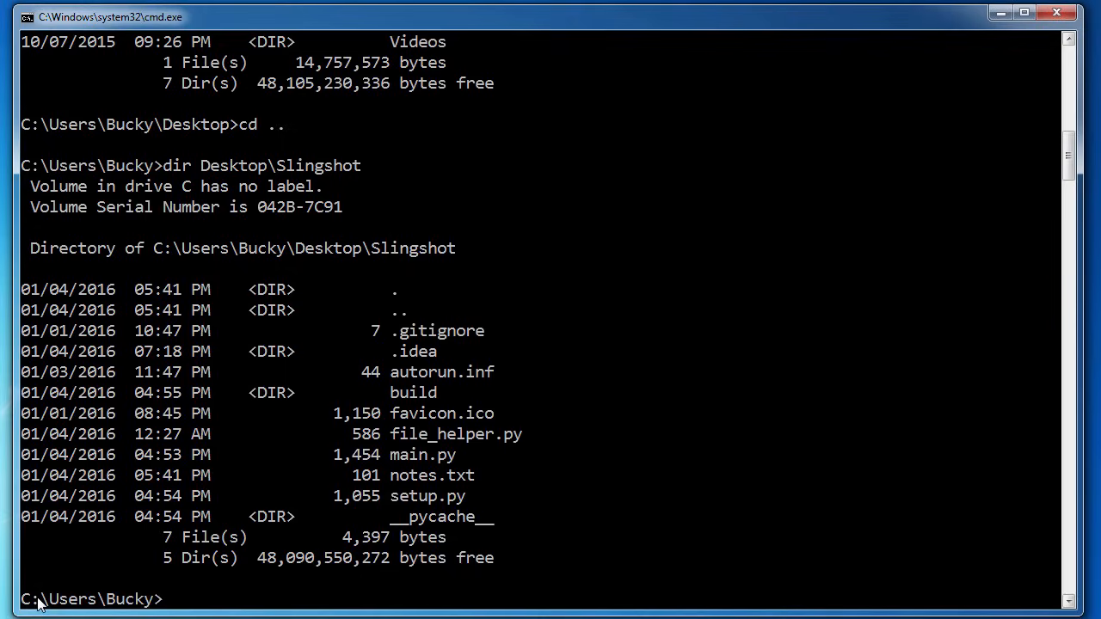
pyautogui.moveTo(196, 566)
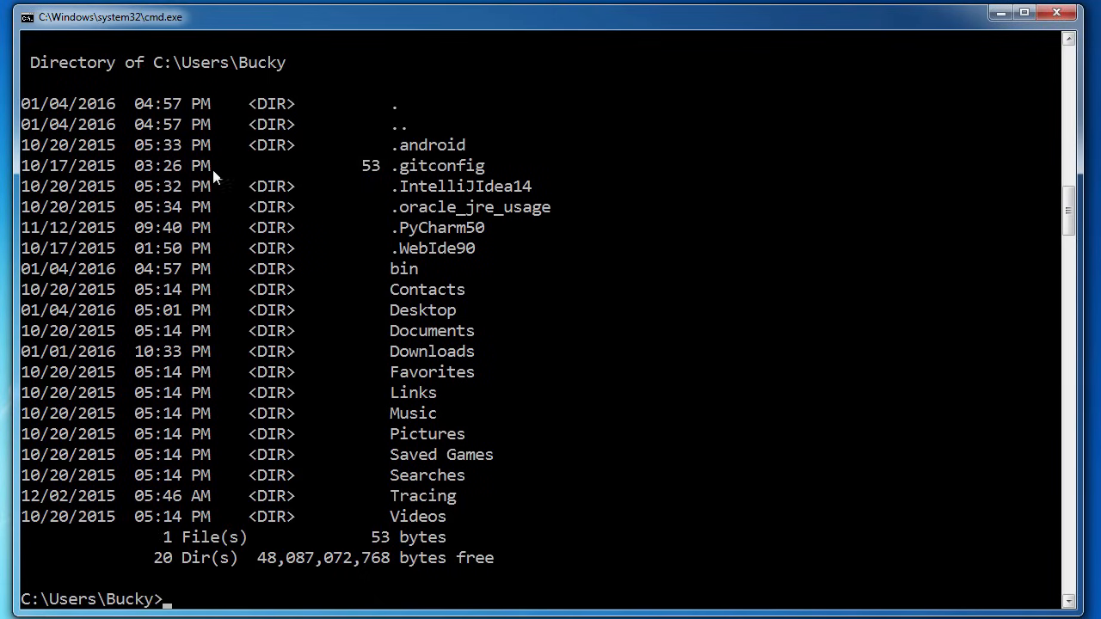
pyautogui.moveTo(301, 125)
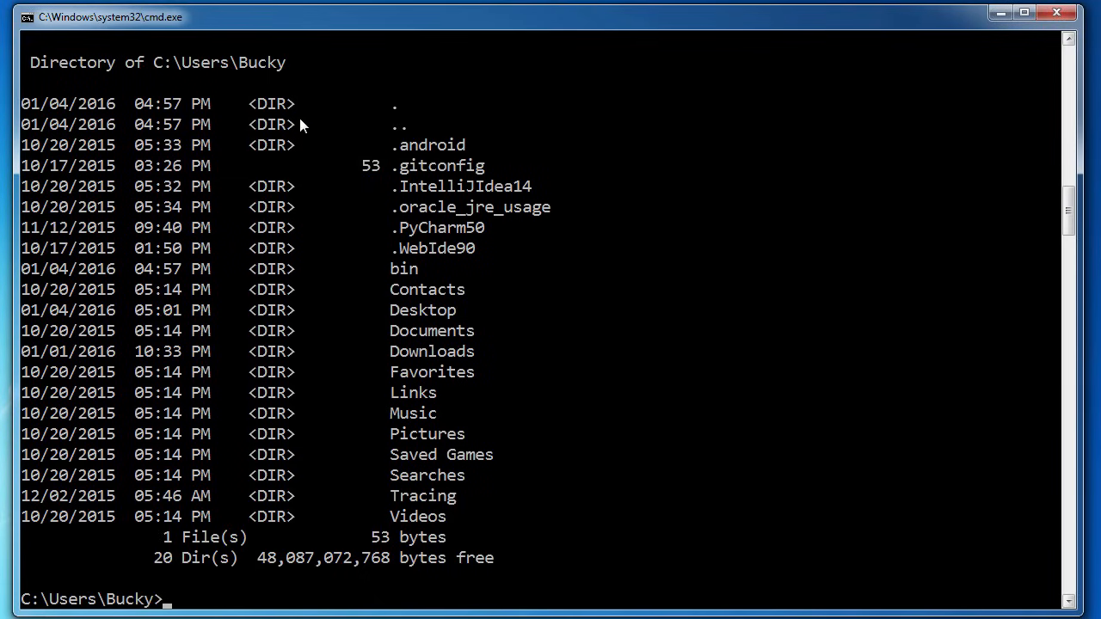
pyautogui.moveTo(252, 211)
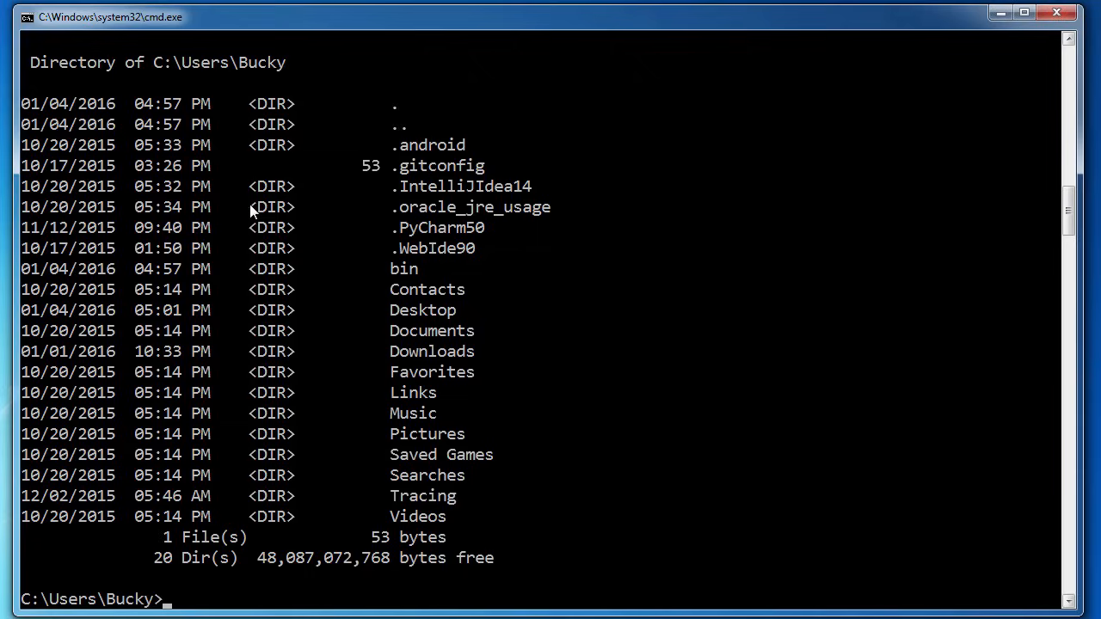
pyautogui.moveTo(288, 550)
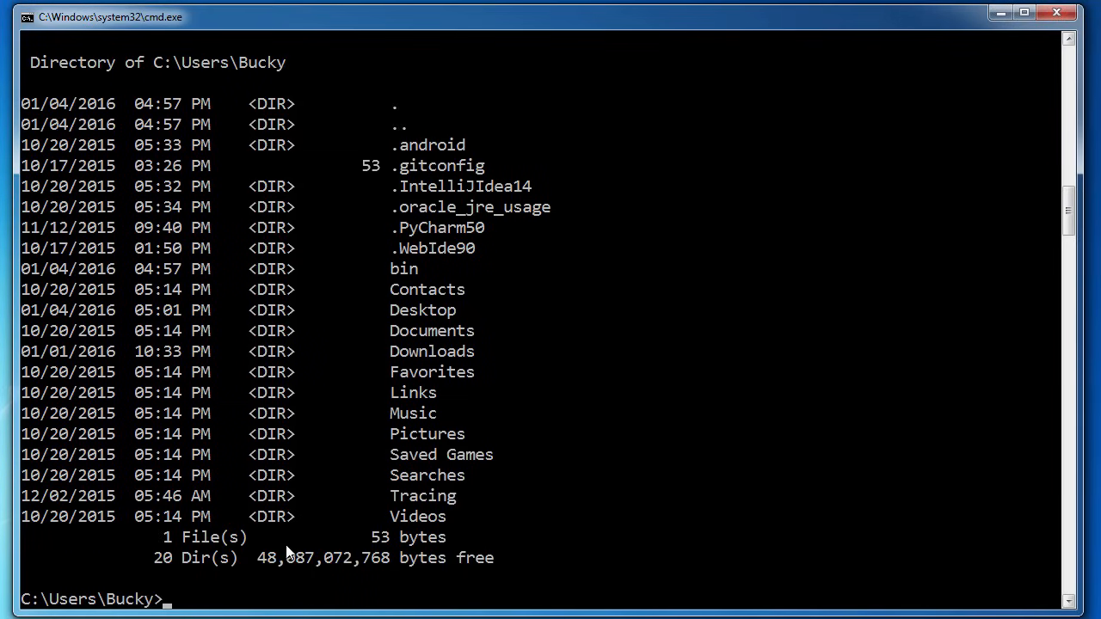
pyautogui.moveTo(215, 599)
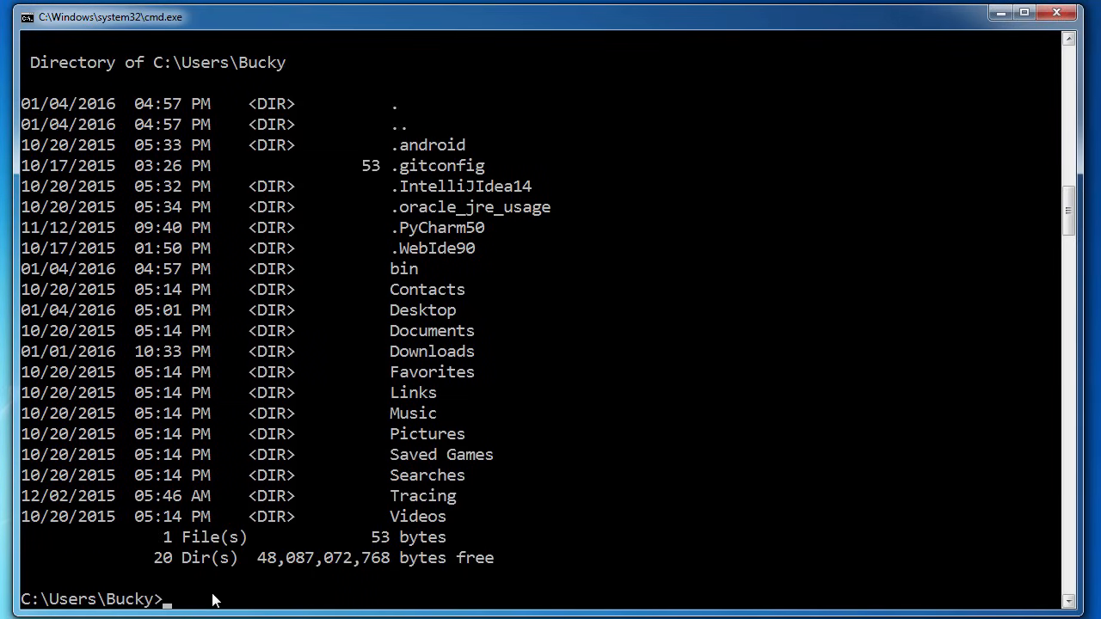
# List C:\Users\Bucky again, then enter the dir /a command.
pyautogui.write('dir')
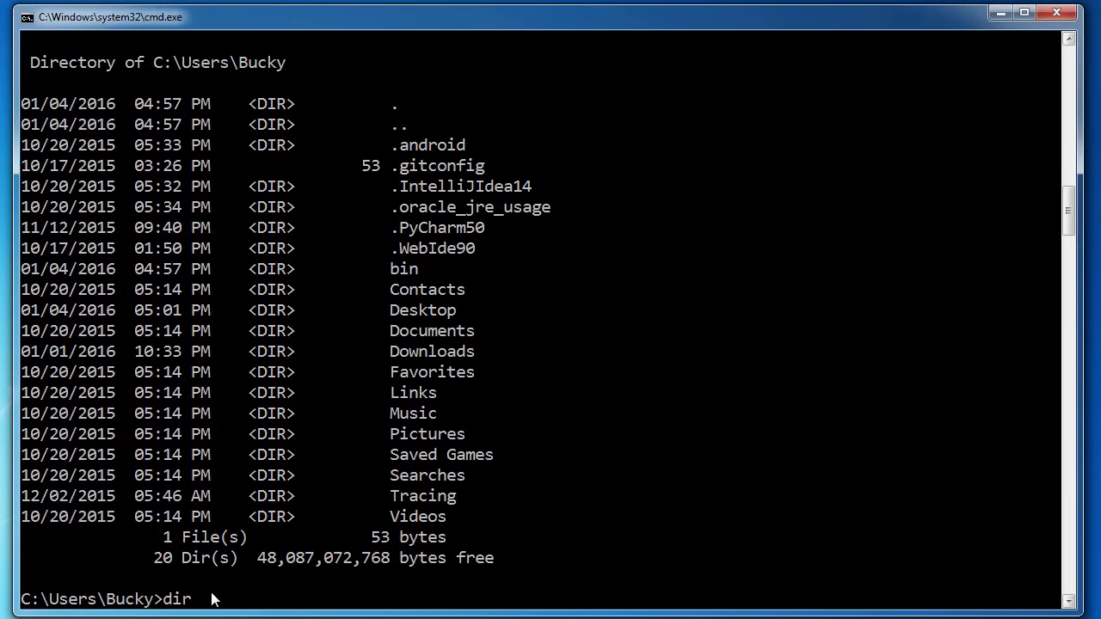
pyautogui.moveTo(374, 278)
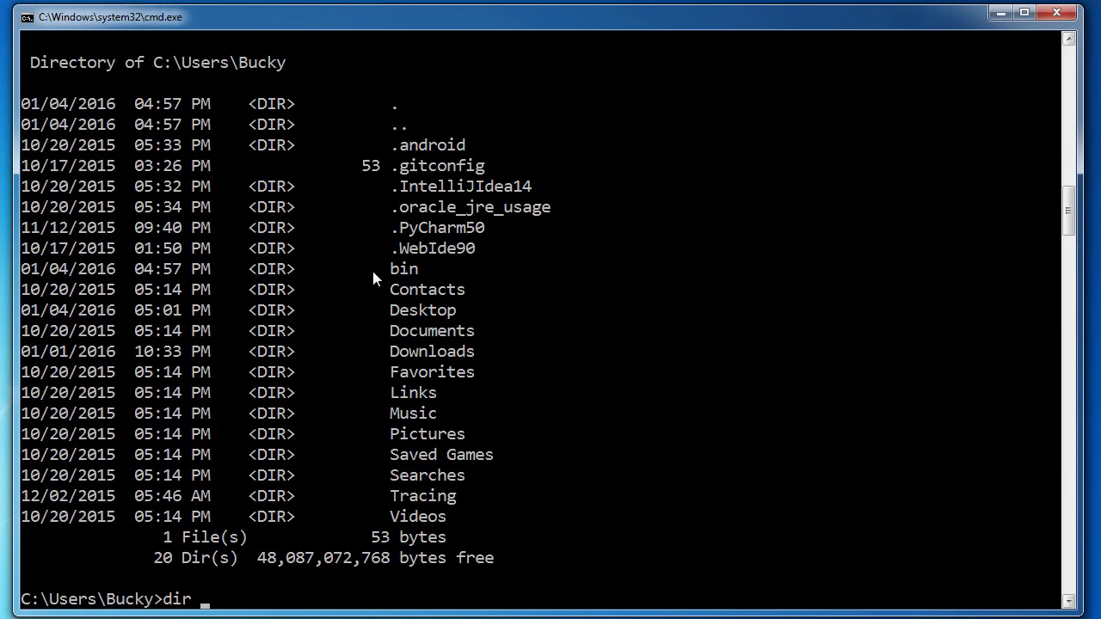
pyautogui.write('/')
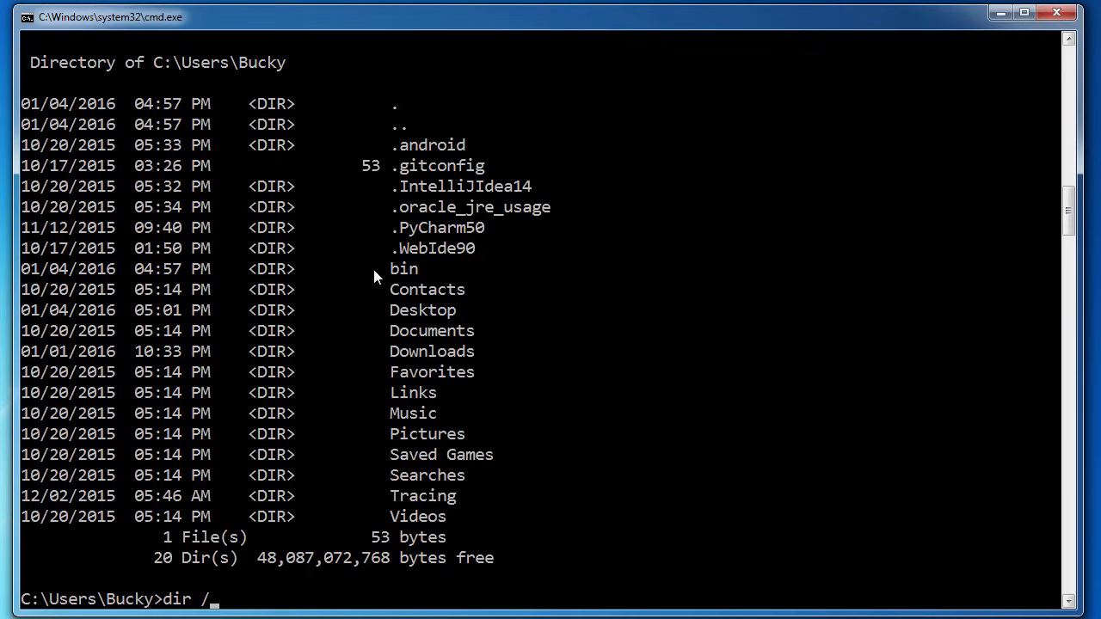
pyautogui.write('a')
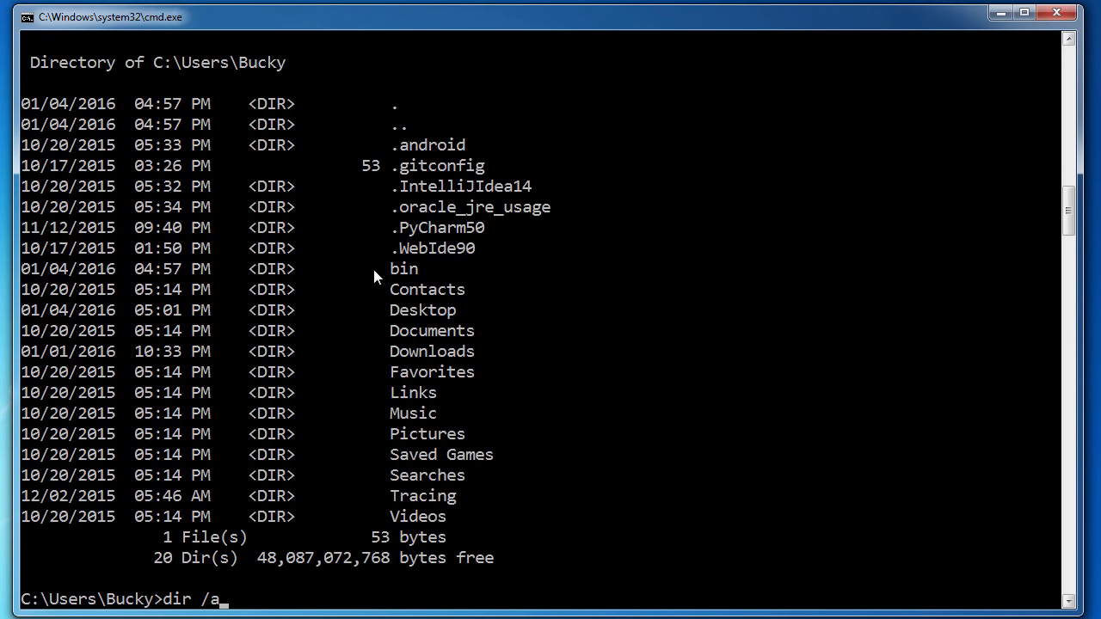
# Run dir /a and scroll through the 8 files and 31 folders, including hidden items.
pyautogui.press('enter')
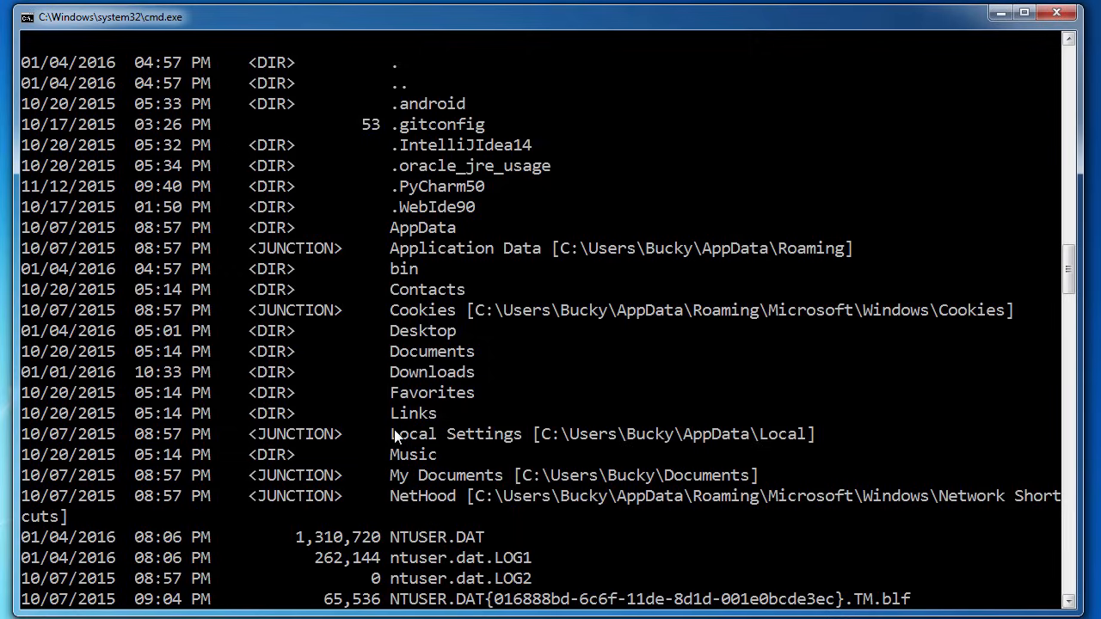
pyautogui.moveTo(430, 140)
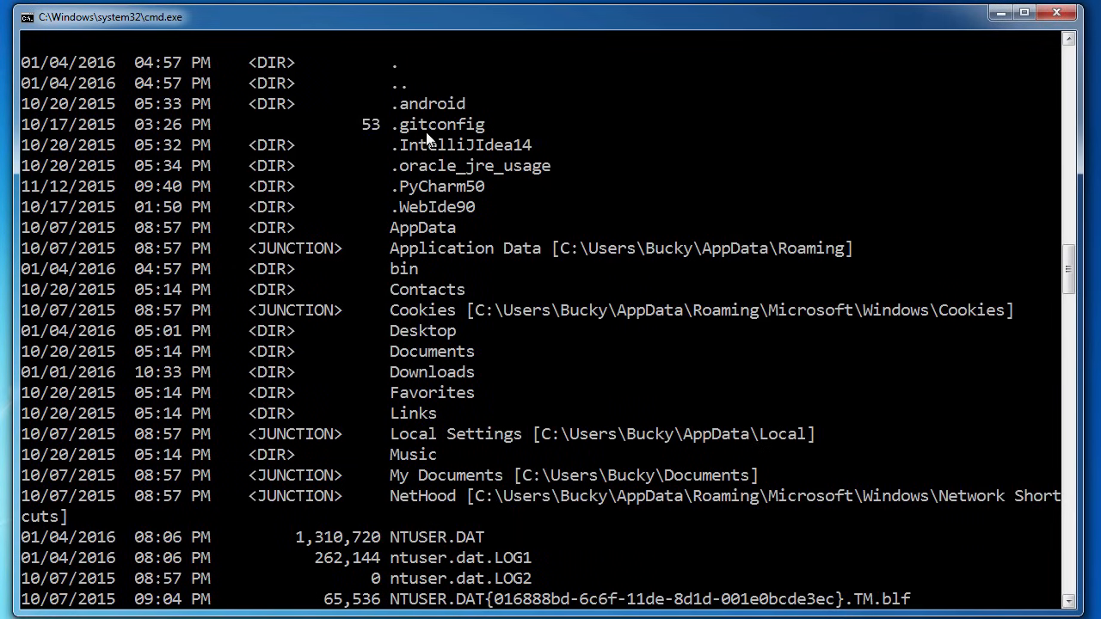
pyautogui.moveTo(366, 238)
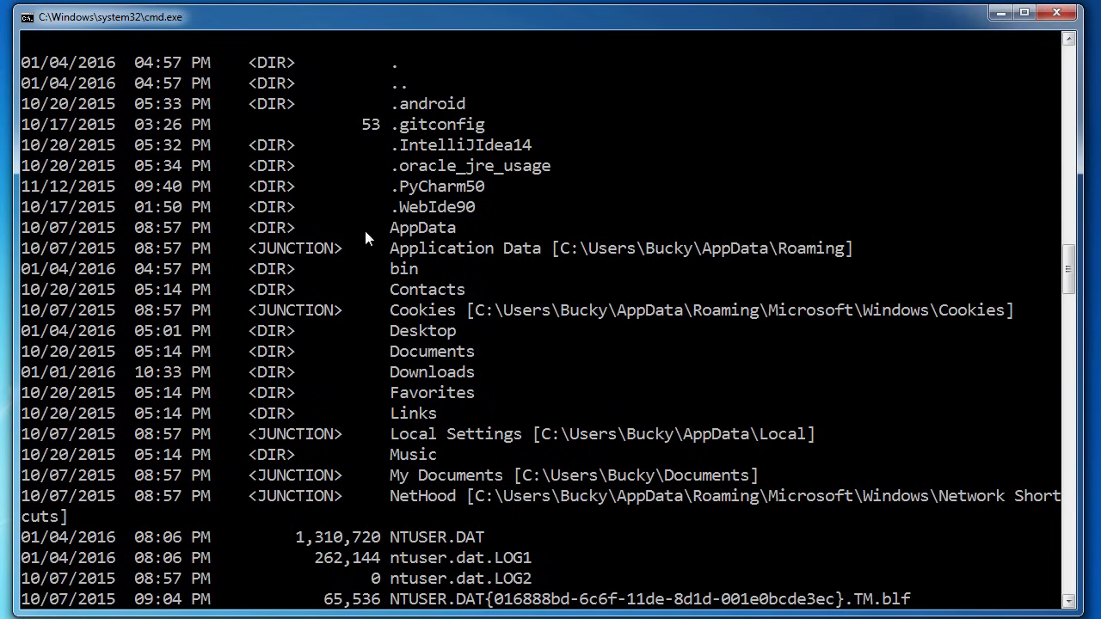
pyautogui.scroll(-3)
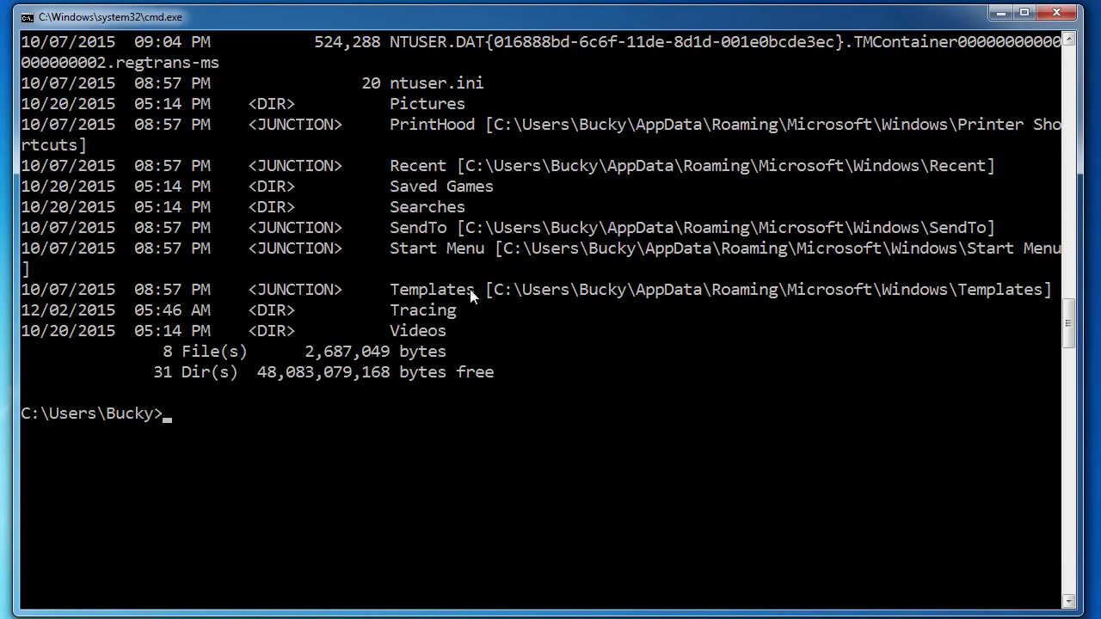
pyautogui.moveTo(320, 425)
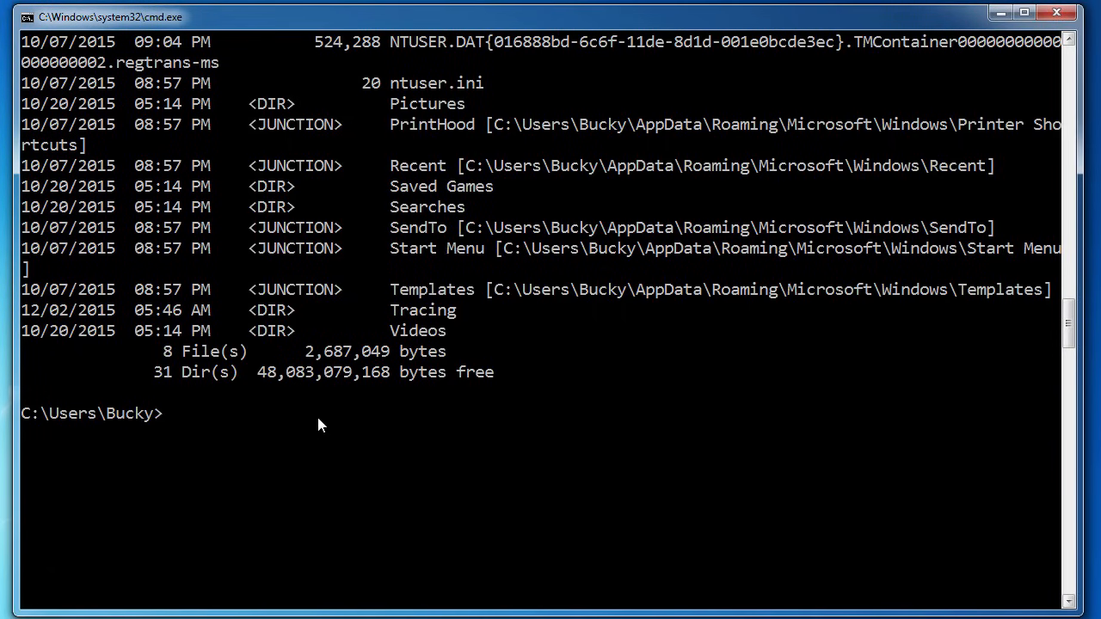
pyautogui.write('dir')
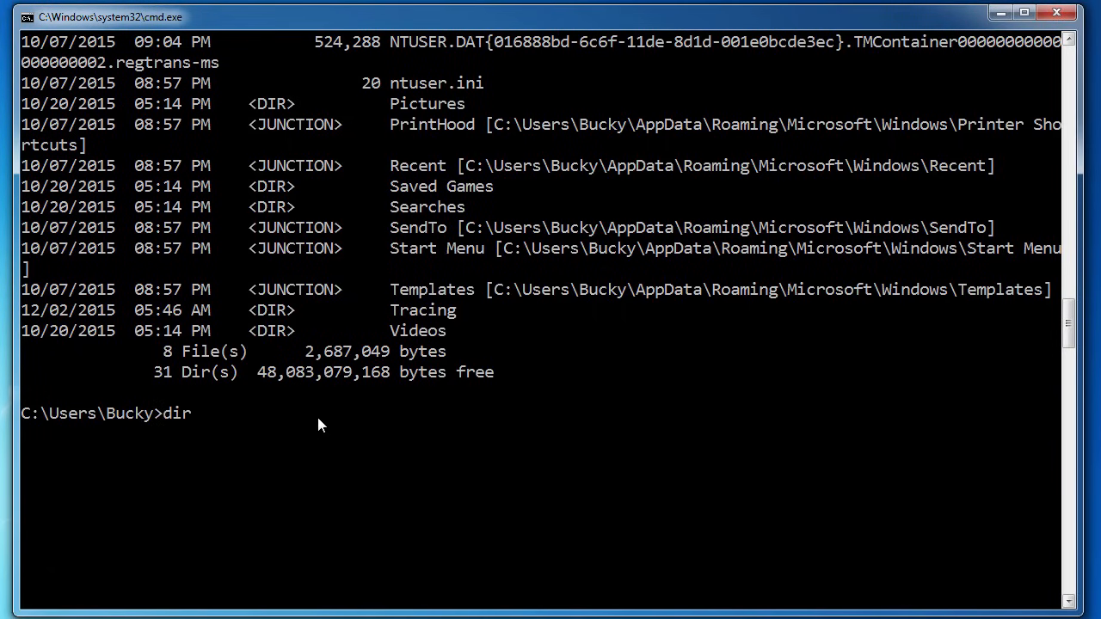
pyautogui.write('/a')
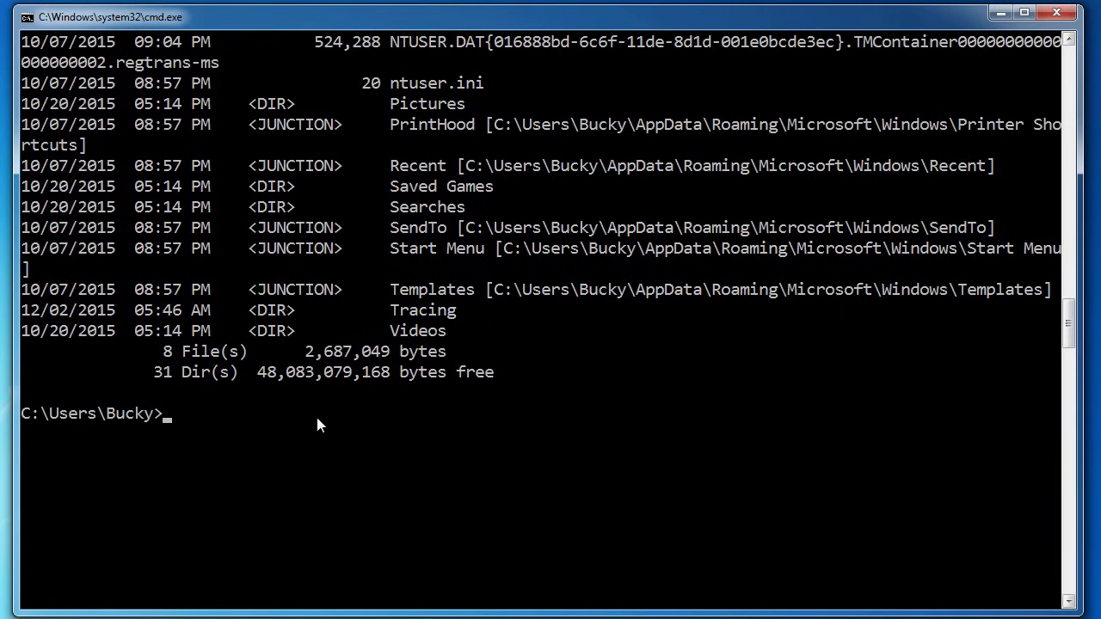
pyautogui.write('dir /')
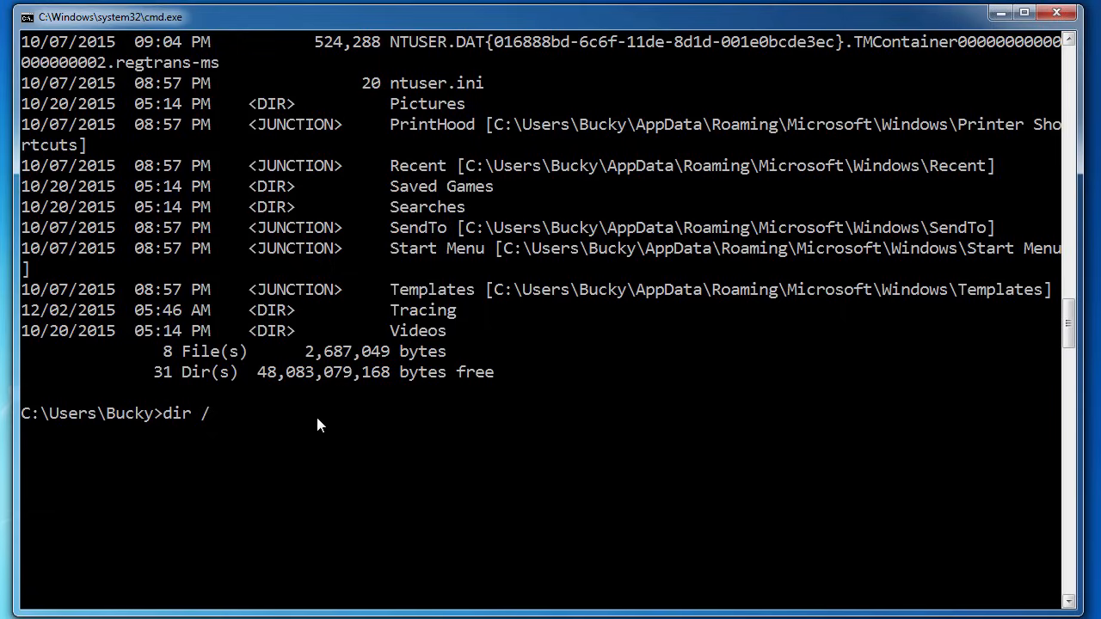